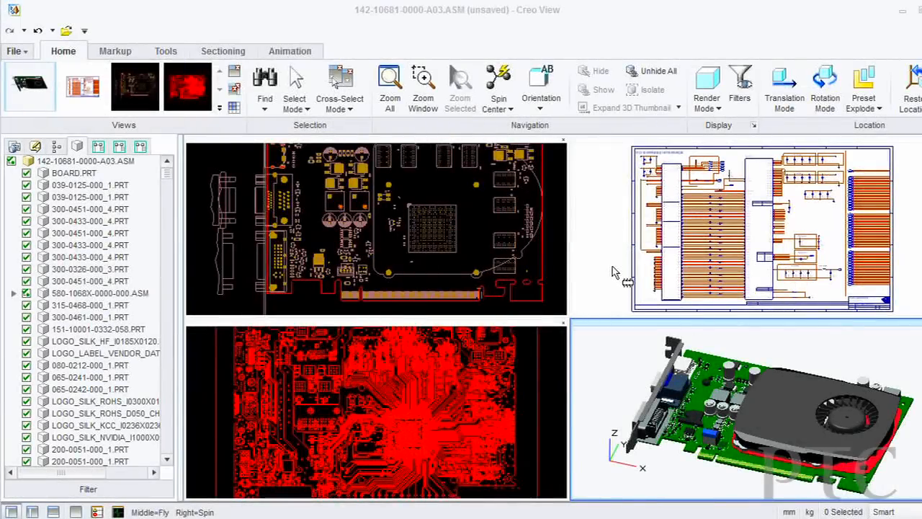
mouse_move(406, 406)
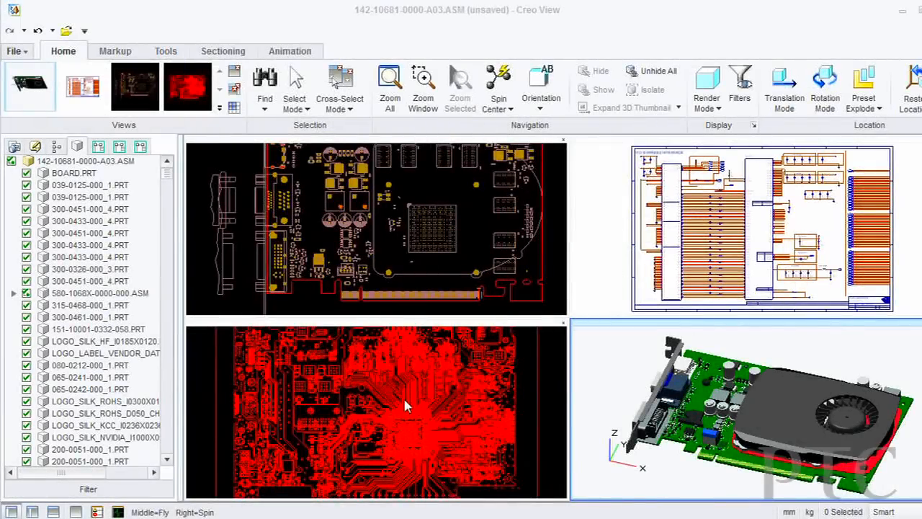
mouse_move(346, 306)
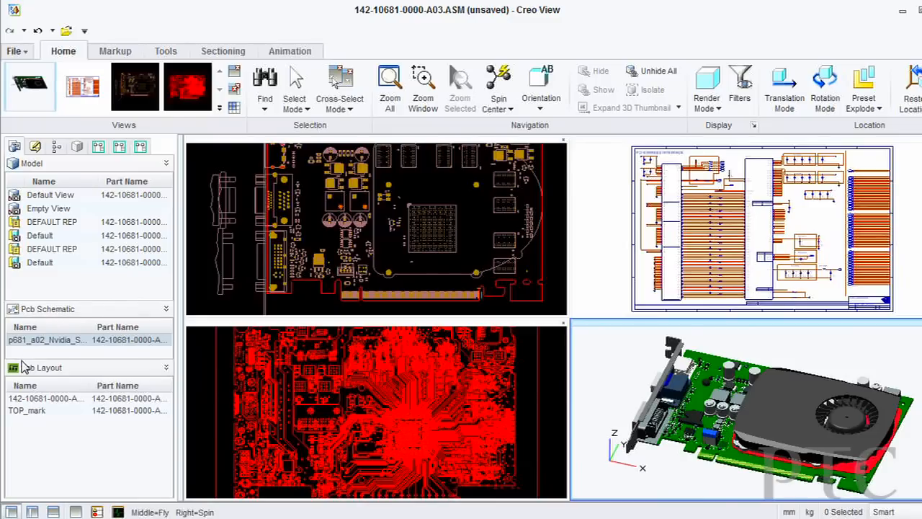
Launch Compare With p681_a02_Nvidia_SCH from the Pcb Layout item's context menu
right_click(46, 397)
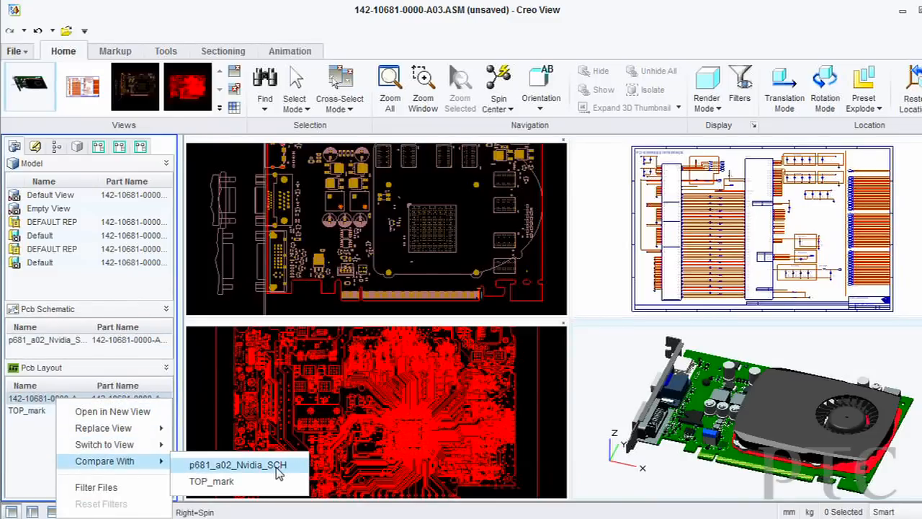
click(238, 464)
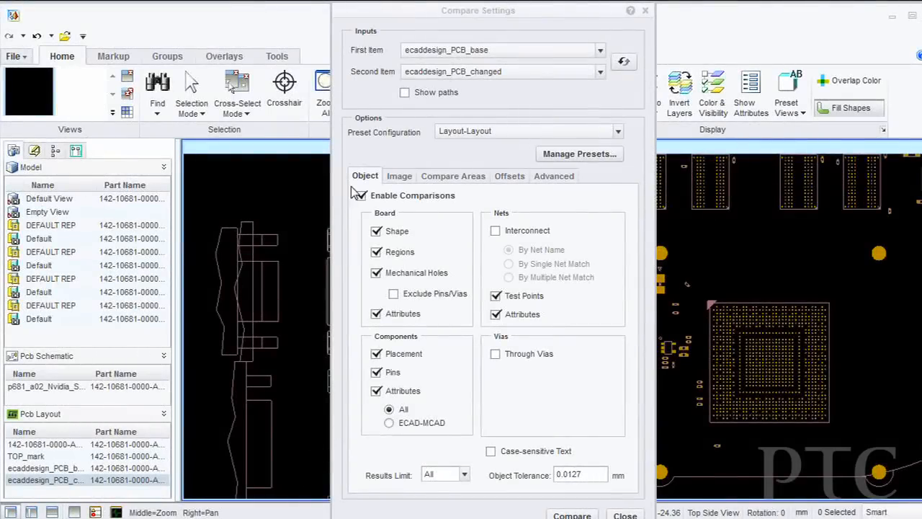
Review Image and Object settings under the Layout-Layout preset and run the comparison
click(400, 176)
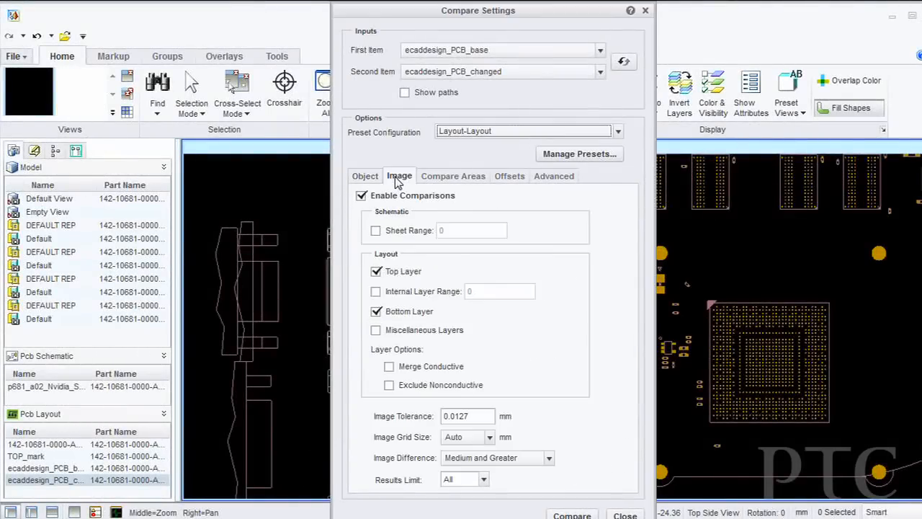
mouse_move(368, 179)
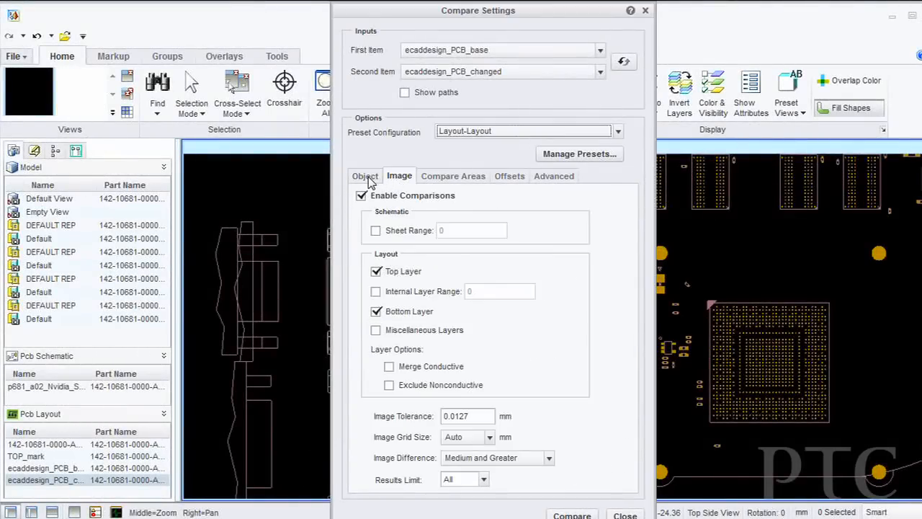
click(365, 176)
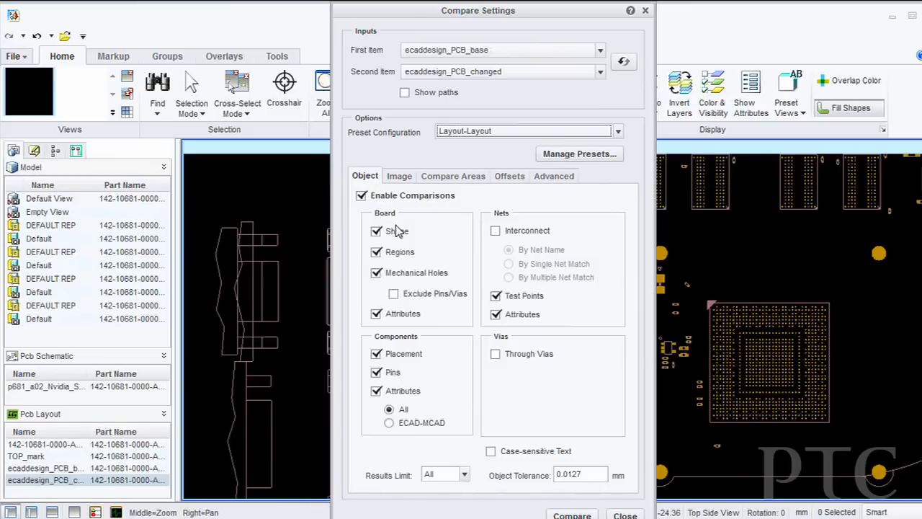
mouse_move(502, 222)
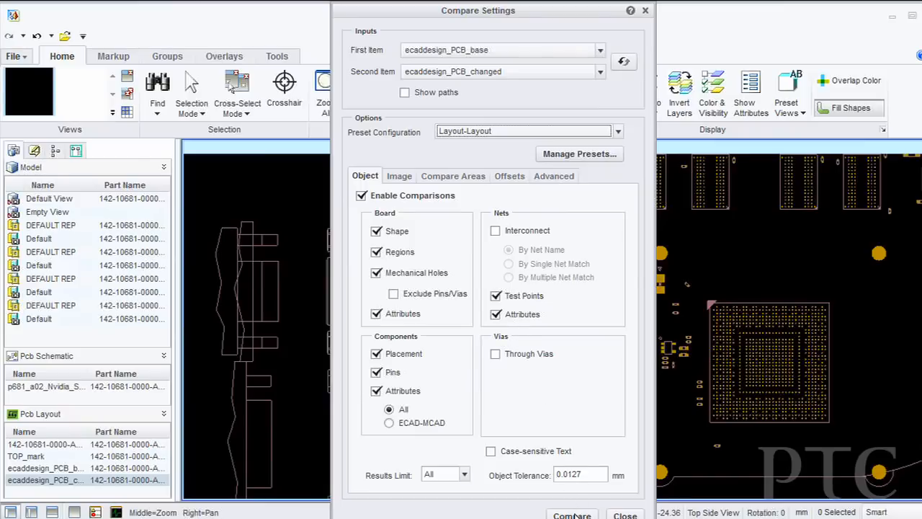
click(570, 514)
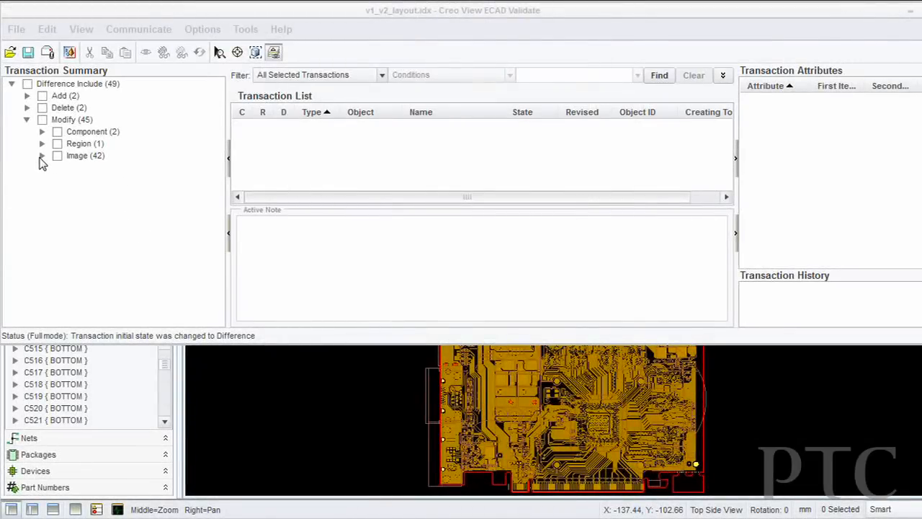
Expand Modify > Image and show the Pair "TOP Silkscreen" transactions in the list
click(41, 156)
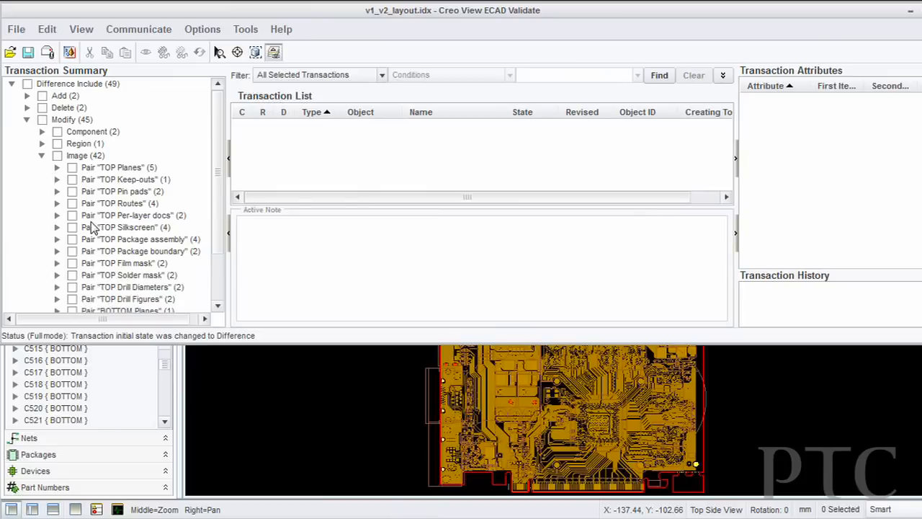
click(72, 228)
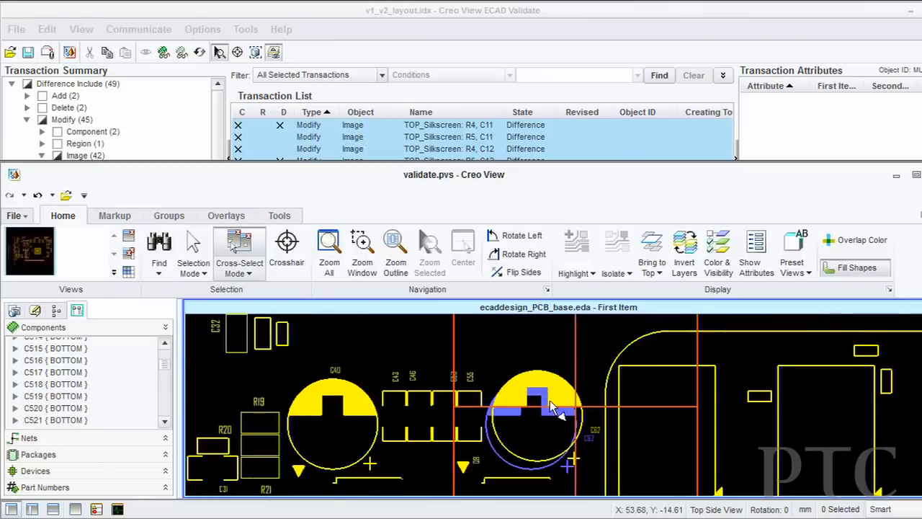
mouse_move(713, 343)
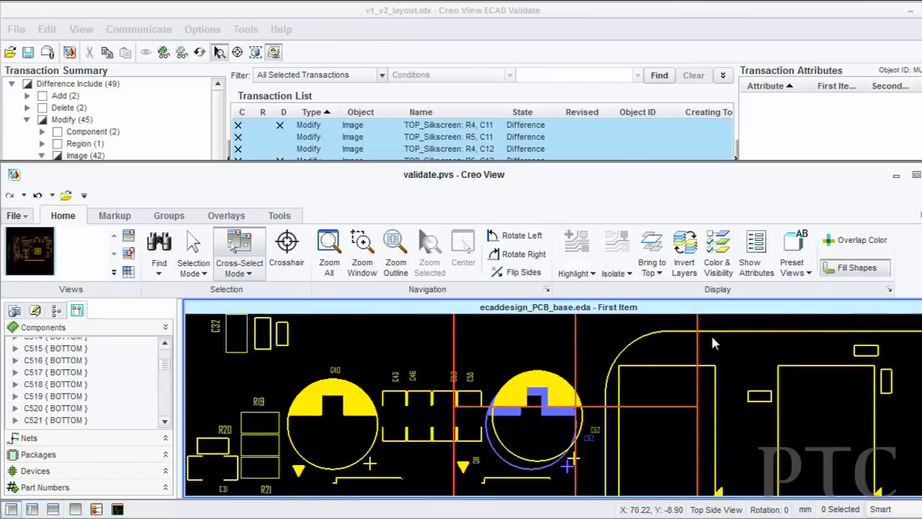
click(683, 252)
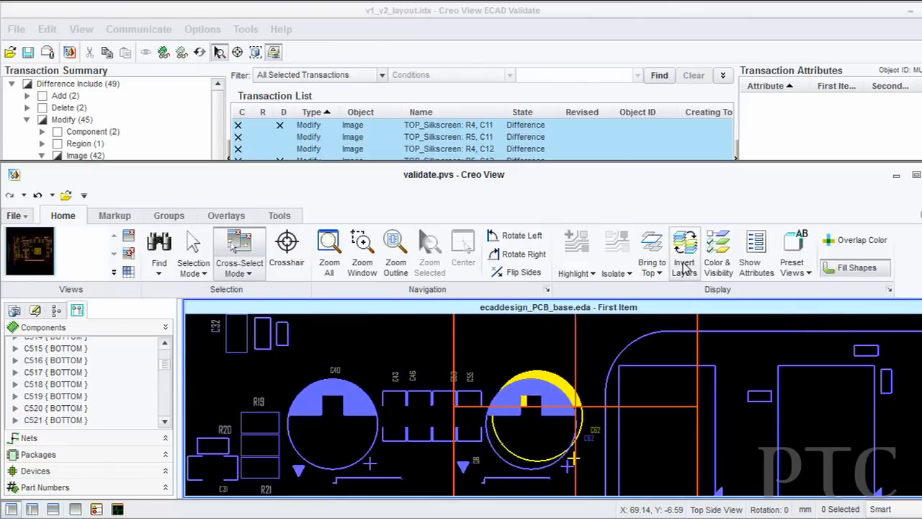
click(683, 252)
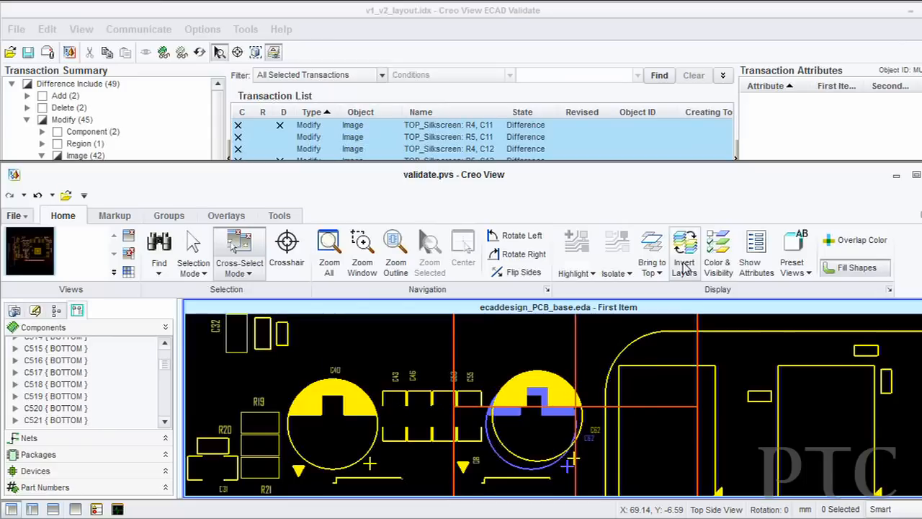
mouse_move(591, 351)
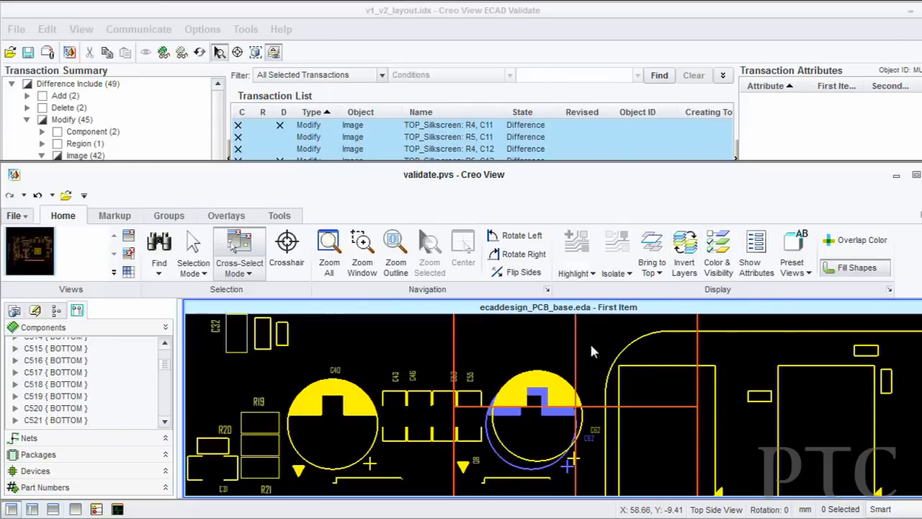
mouse_move(576, 358)
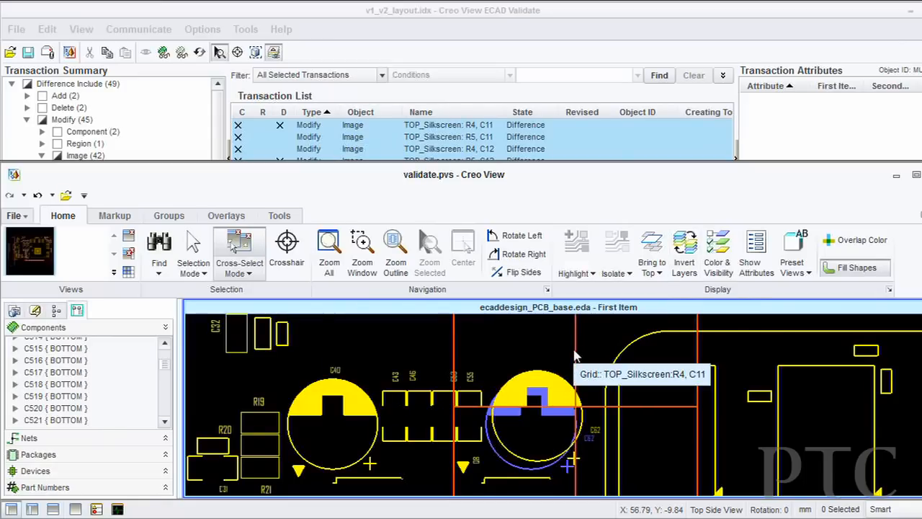
click(631, 128)
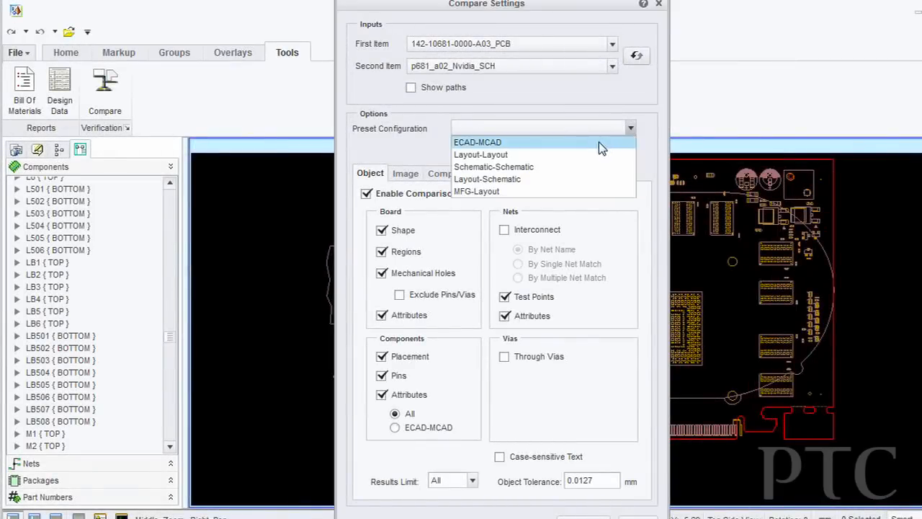
mouse_move(596, 154)
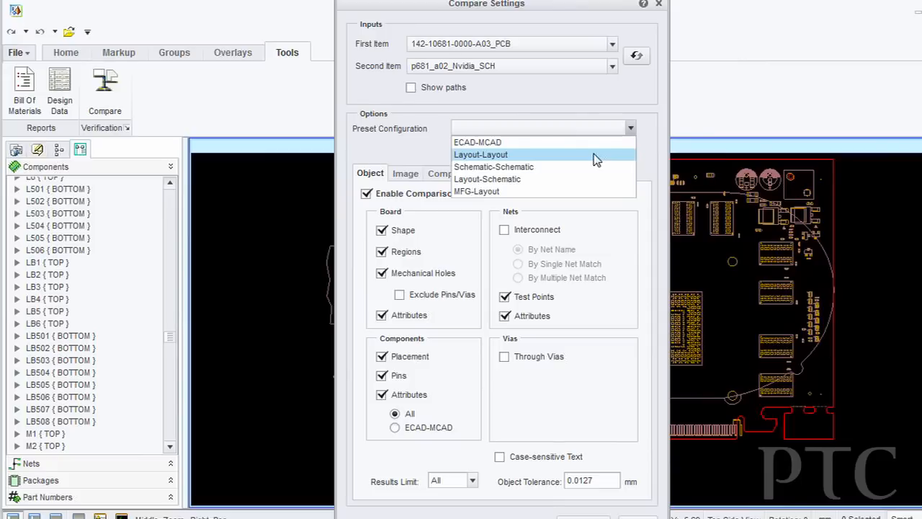
mouse_move(588, 170)
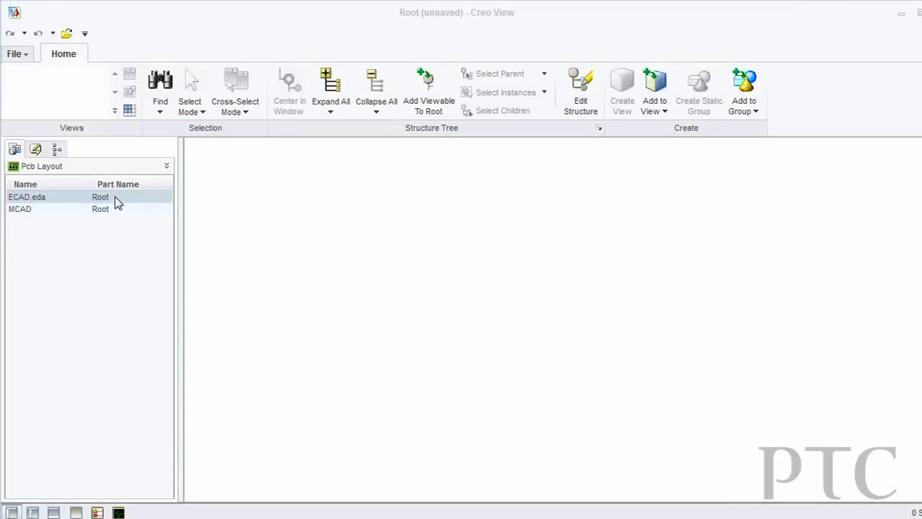
Launch Compare With MCAD from the ECAD eda item's context menu
right_click(26, 196)
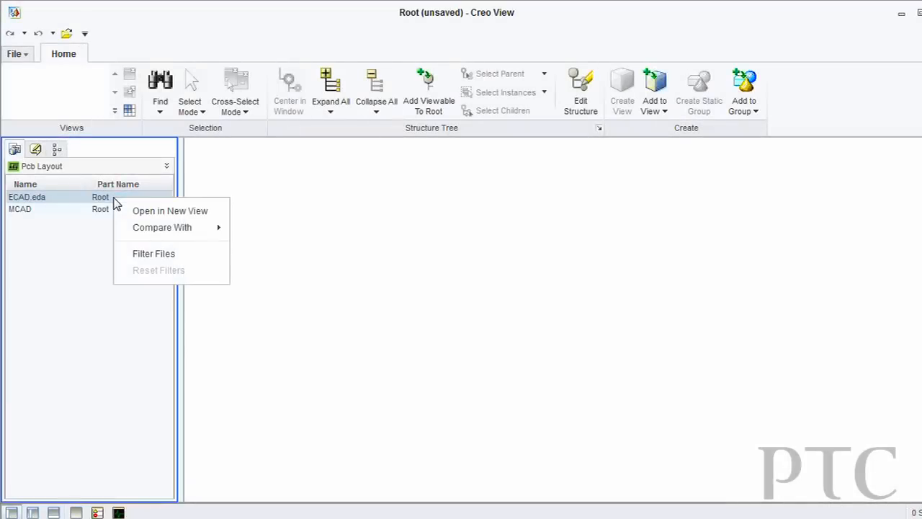
mouse_move(162, 228)
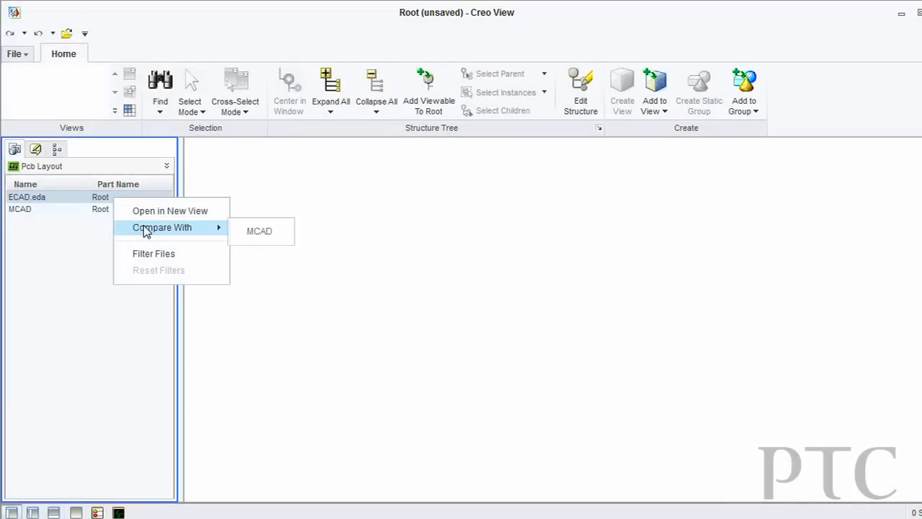
click(260, 230)
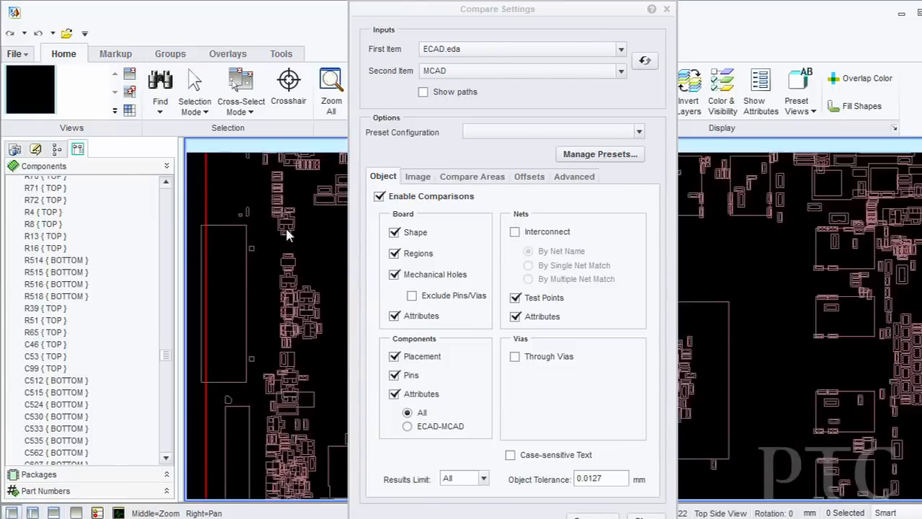
Choose ECAD-MCAD as the Preset Configuration for the comparison
click(637, 131)
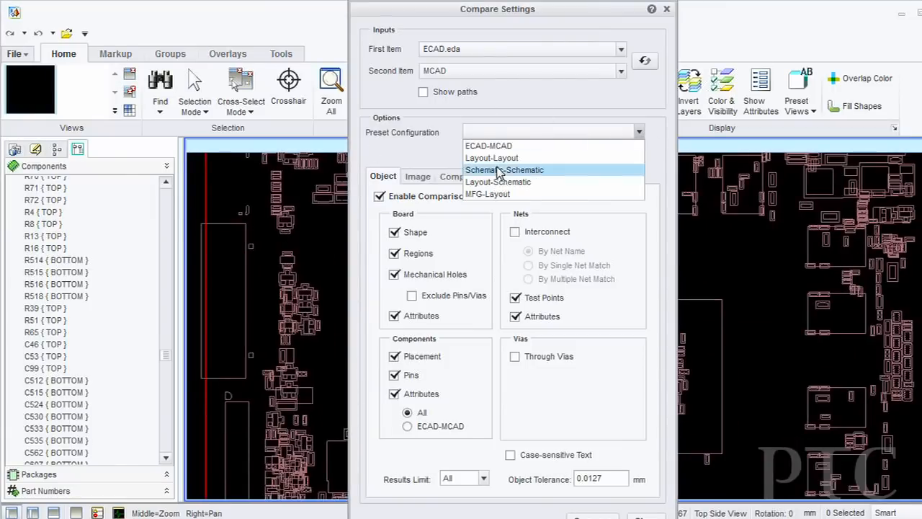
click(488, 146)
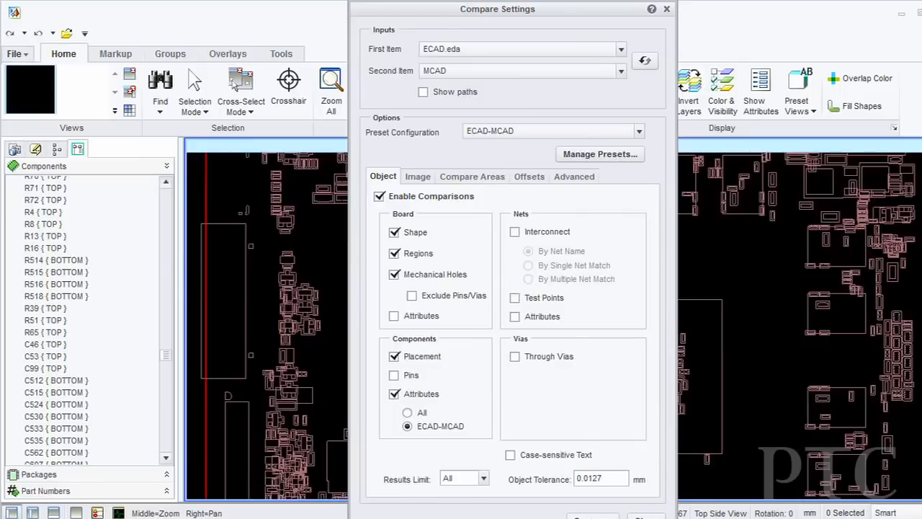